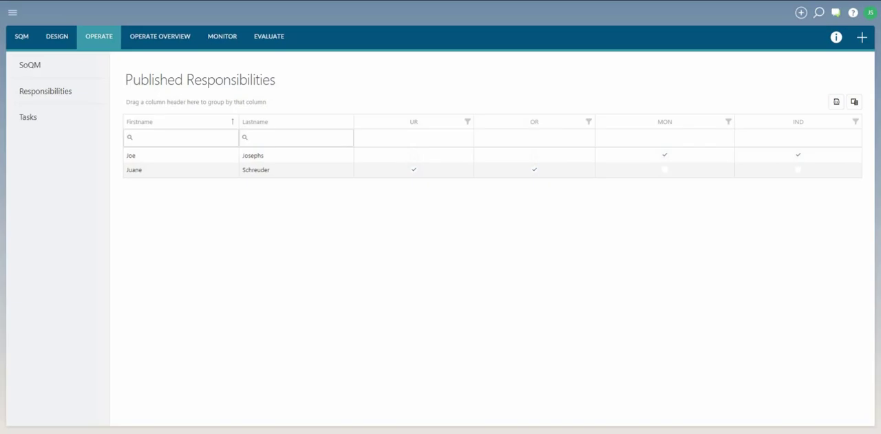
Open the Design area's Objectives table and point out its column chooser icon.
{"action": "left_click", "coordinate": [45, 90]}
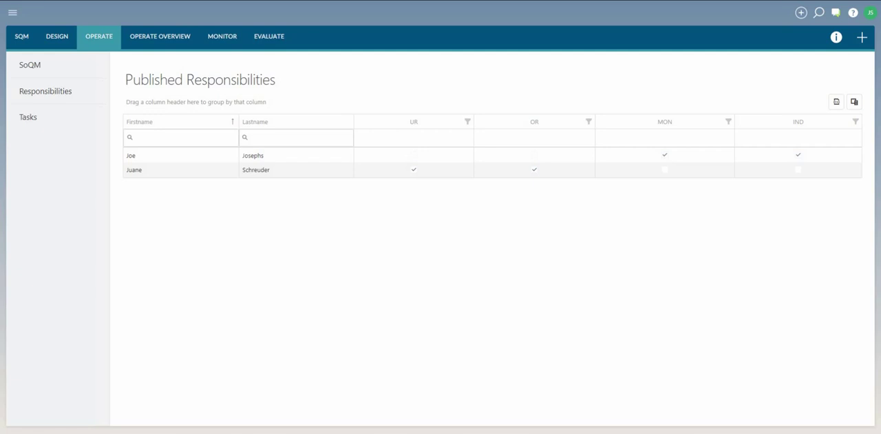
{"action": "left_click", "coordinate": [836, 37]}
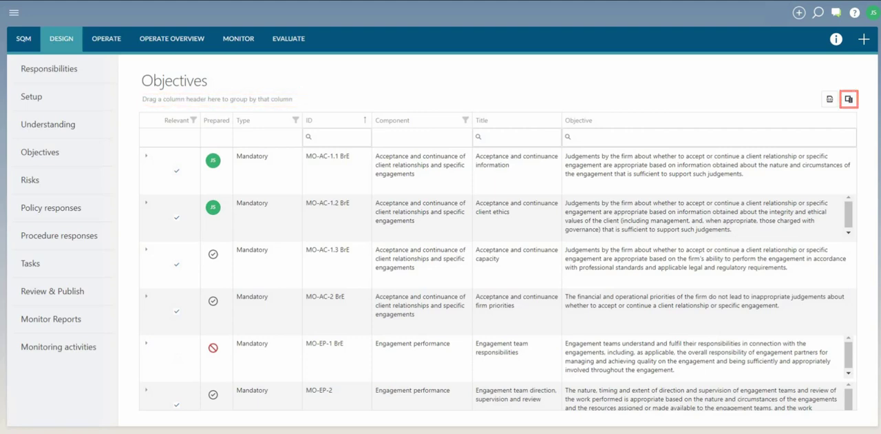
{"action": "left_click", "coordinate": [849, 99]}
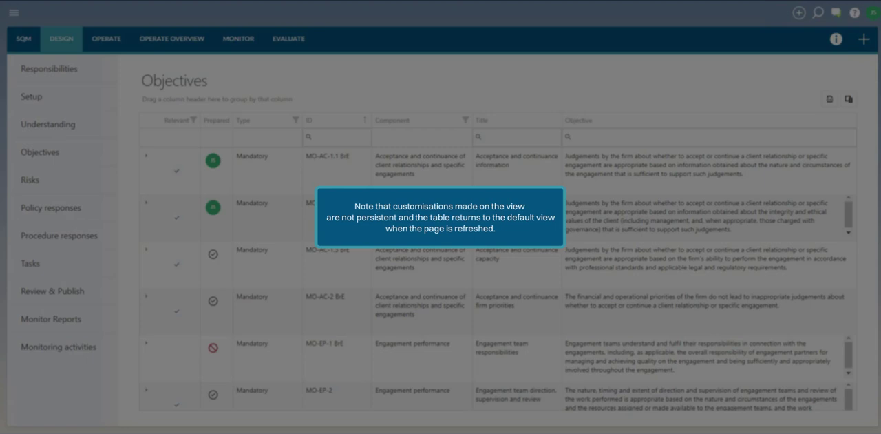
{"action": "left_click", "coordinate": [44, 69]}
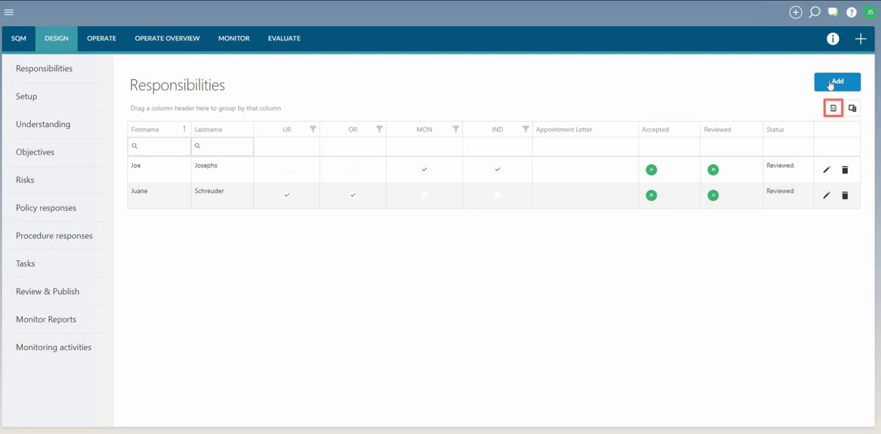
{"action": "mouse_move", "coordinate": [833, 108]}
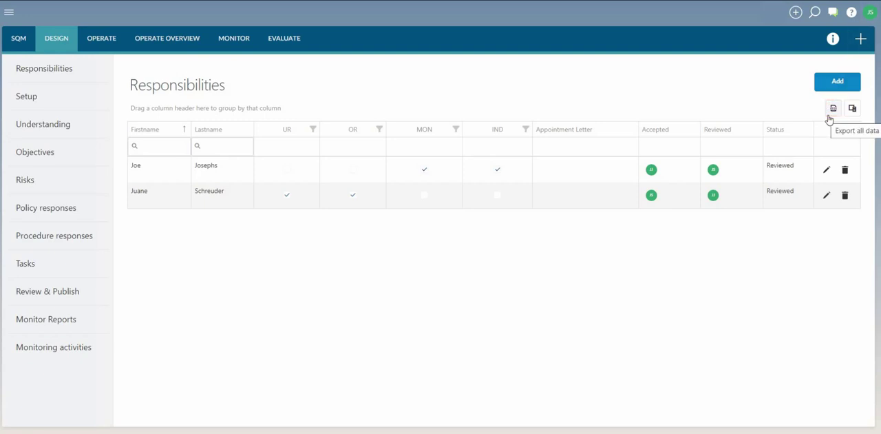
Download all responsibilities as Responsibilities.xlsx and dismiss the download notice.
{"action": "left_click", "coordinate": [833, 108]}
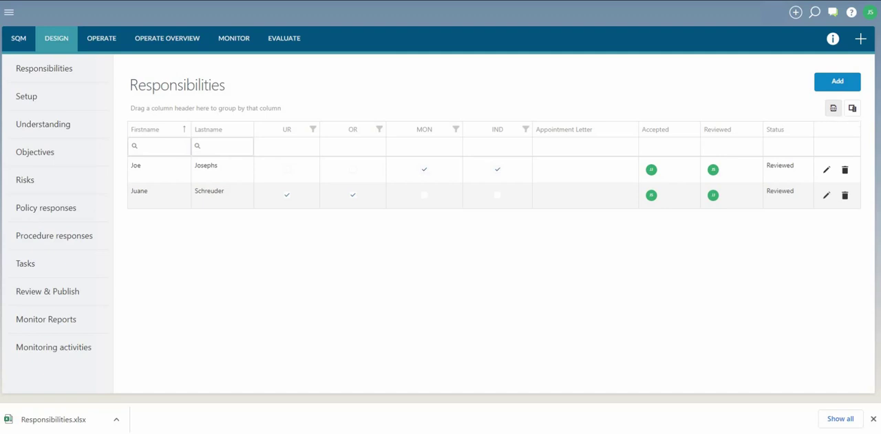
{"action": "left_click", "coordinate": [25, 272]}
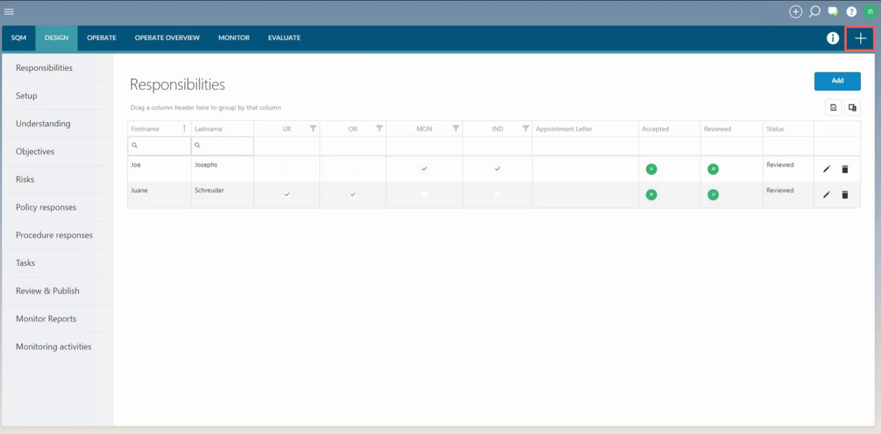
Quick-create a Risk item and scroll through its blank entry form.
{"action": "left_click", "coordinate": [860, 38]}
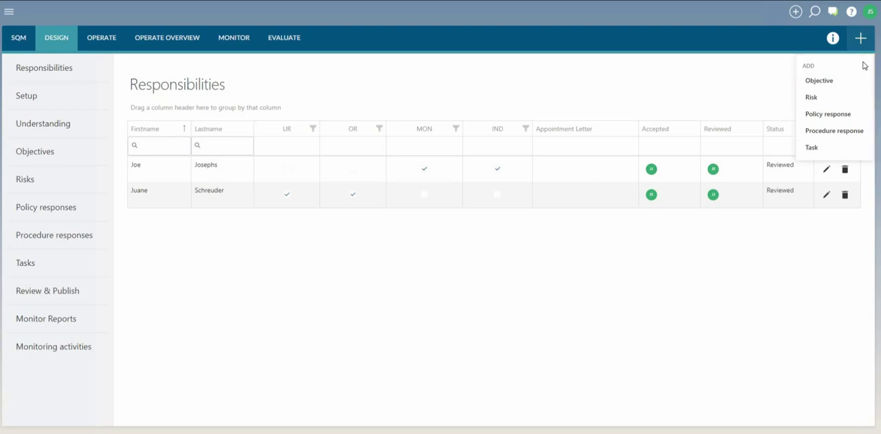
{"action": "mouse_move", "coordinate": [823, 97]}
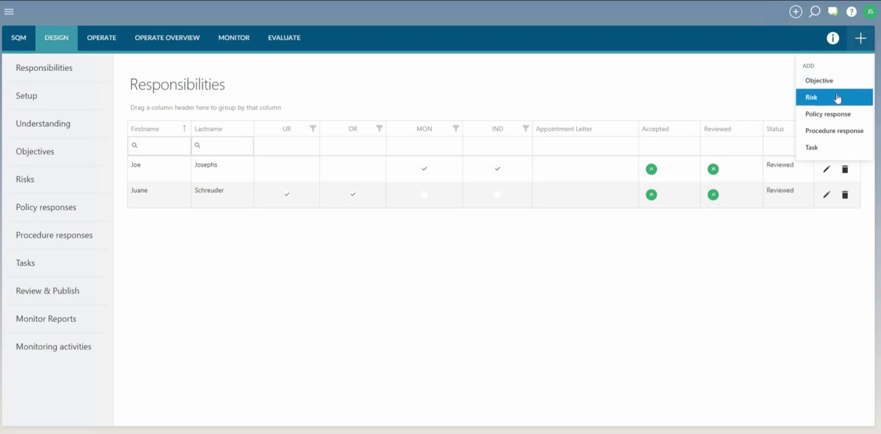
{"action": "left_click", "coordinate": [811, 96]}
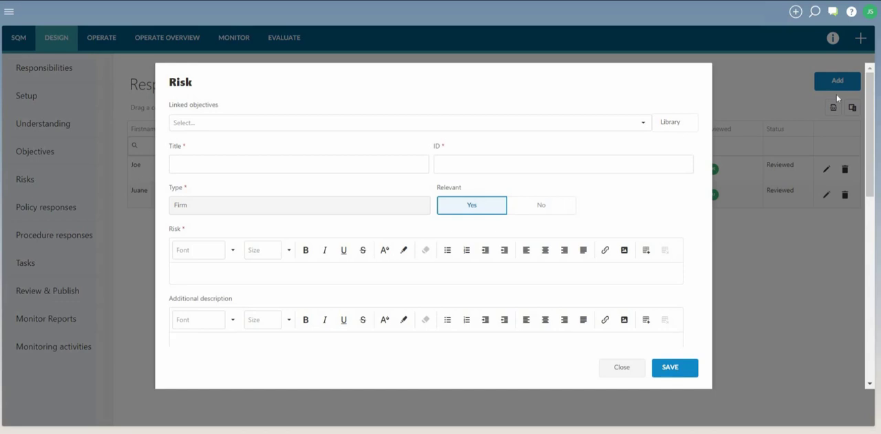
{"action": "mouse_move", "coordinate": [418, 186]}
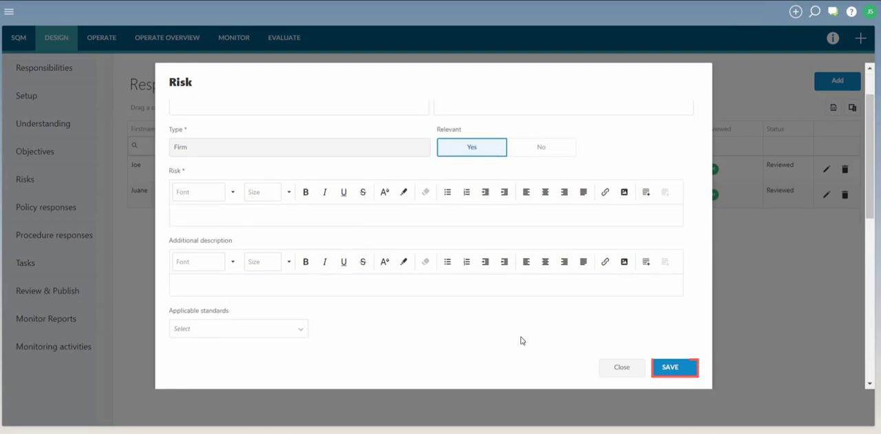
{"action": "scroll", "scroll_direction": "down", "scroll_amount": 3}
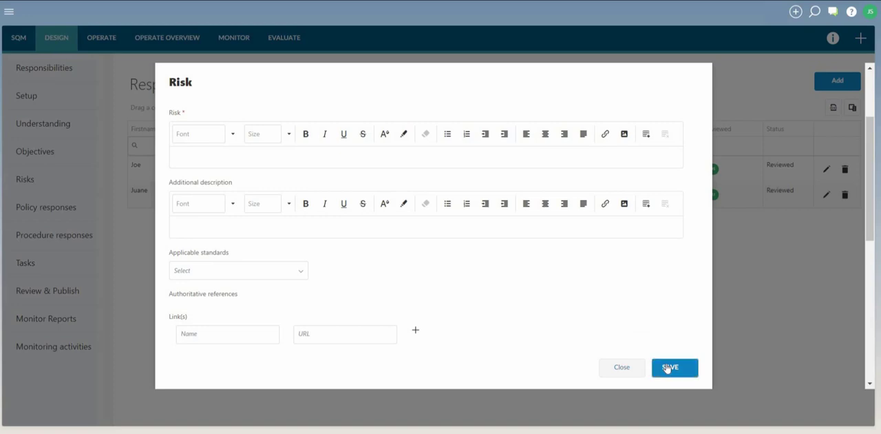
{"action": "mouse_move", "coordinate": [622, 367]}
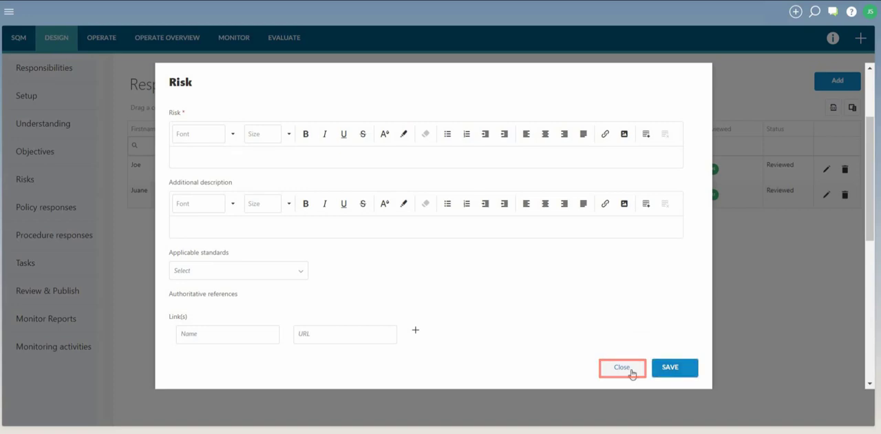